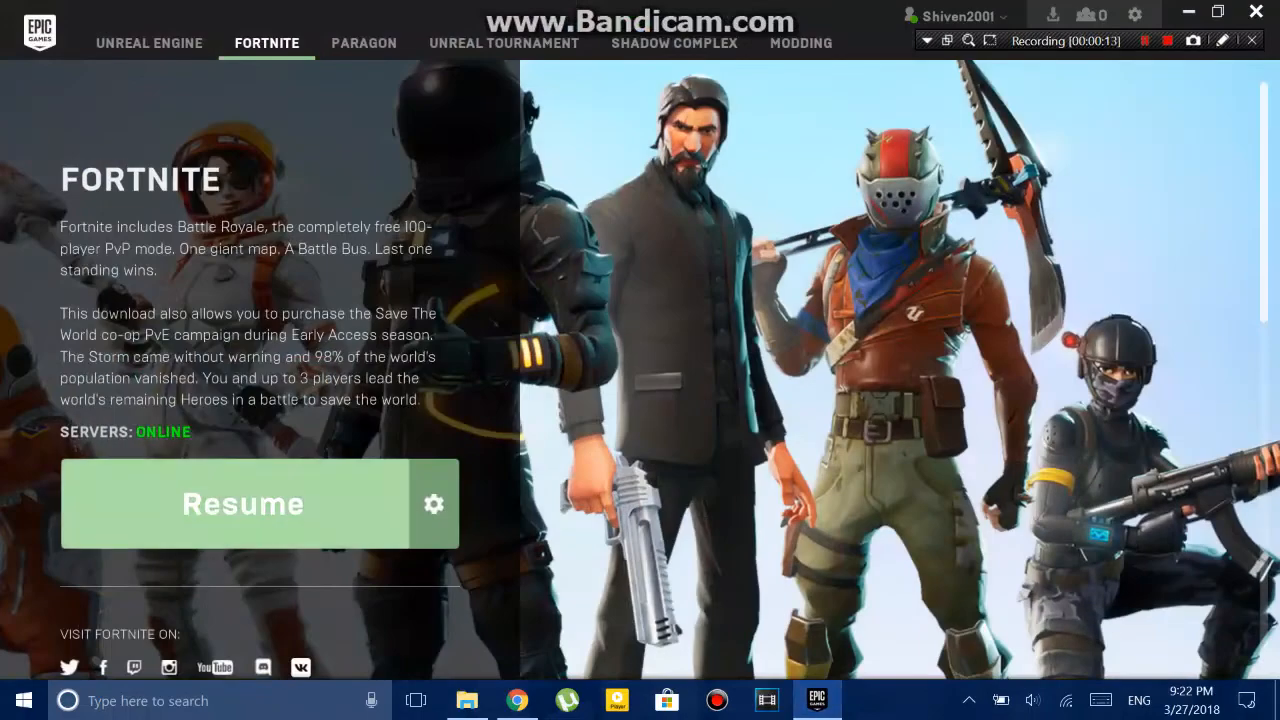
- Resume the paused Fortnite installation from the Fortnite tab
left_click(242, 503)
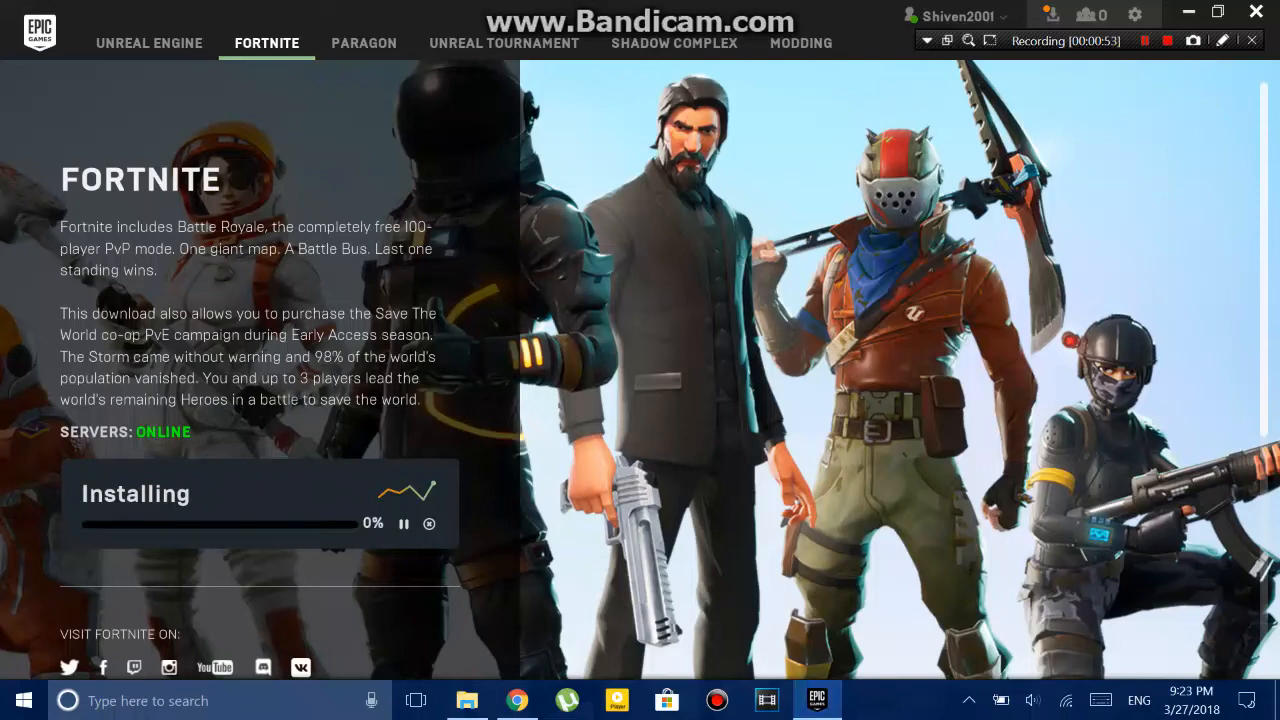
- Pause the Fortnite download using the icon under the progress bar
left_click(402, 524)
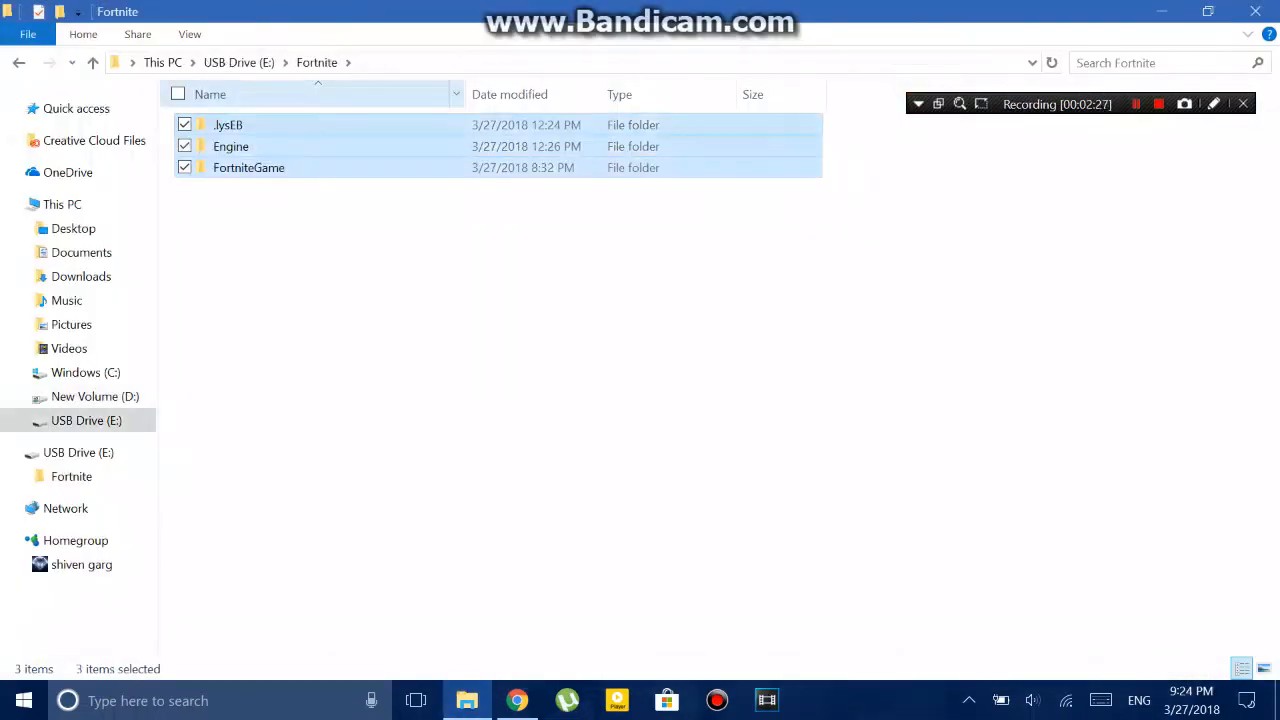
- Browse Windows (C:) briefly, then open New Volume (D:) in File Explorer
left_click(94, 396)
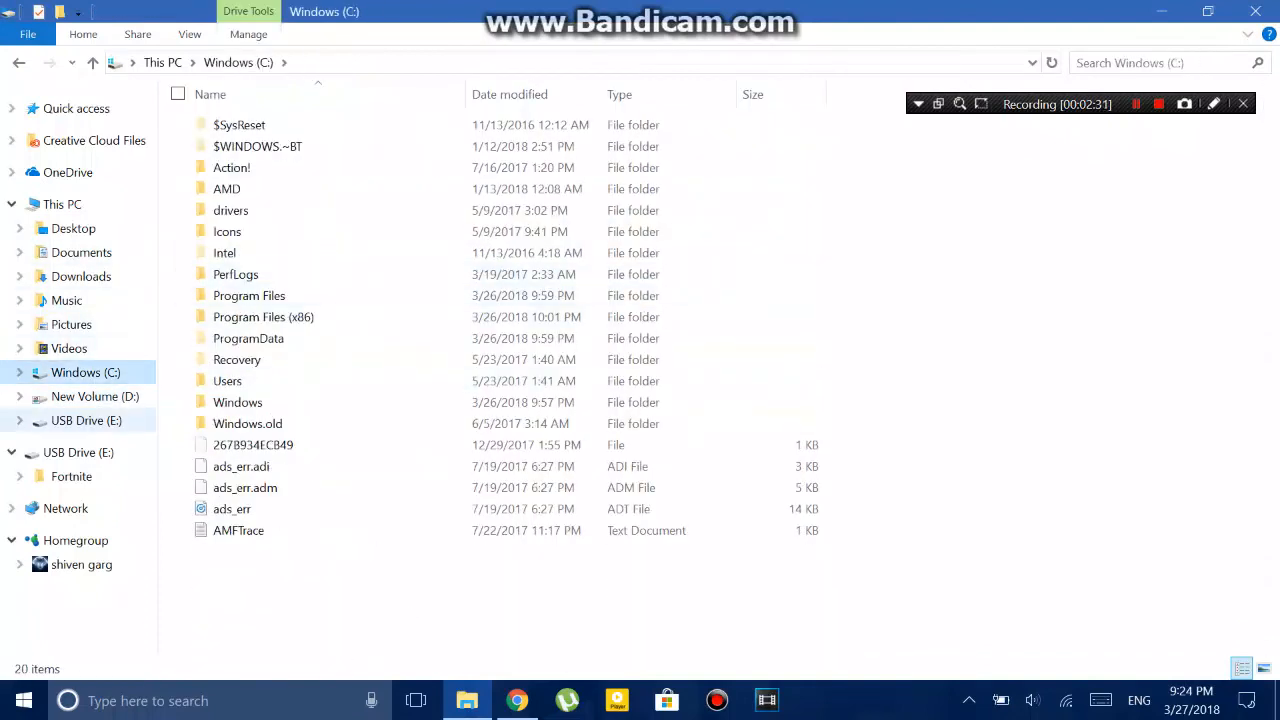
left_click(95, 396)
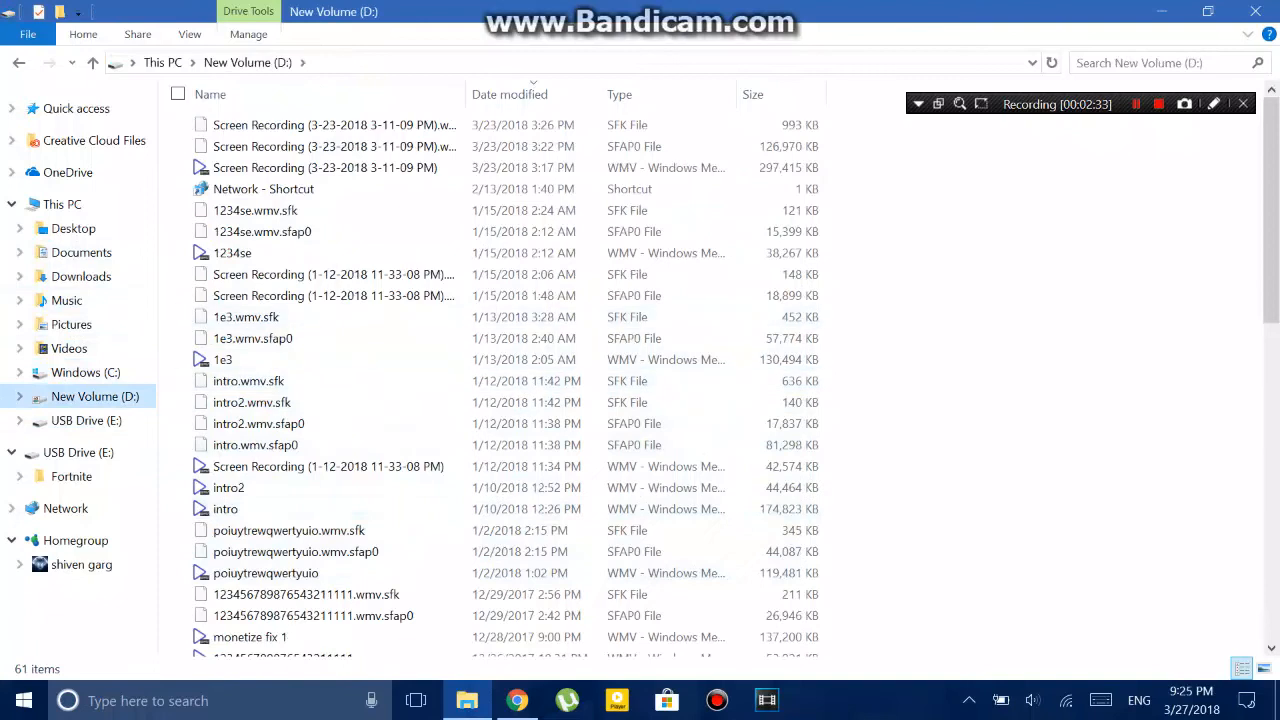